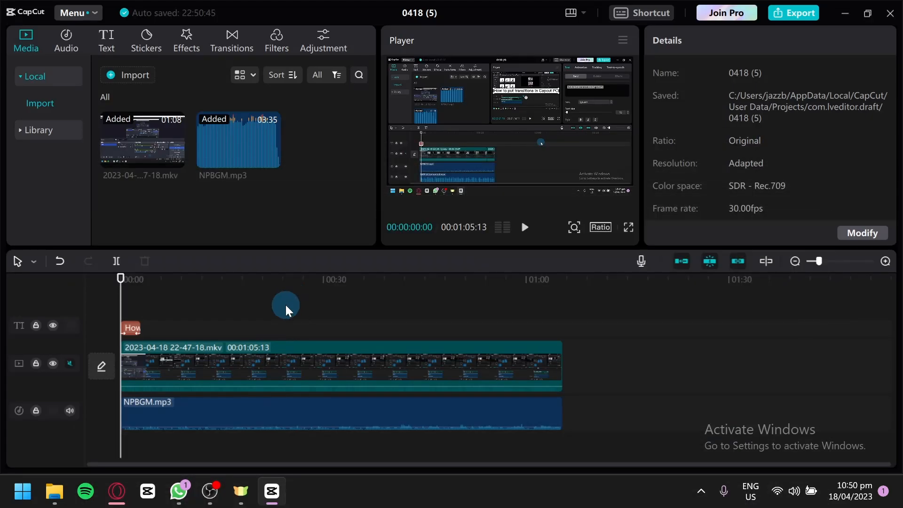
mouse_move(294, 290)
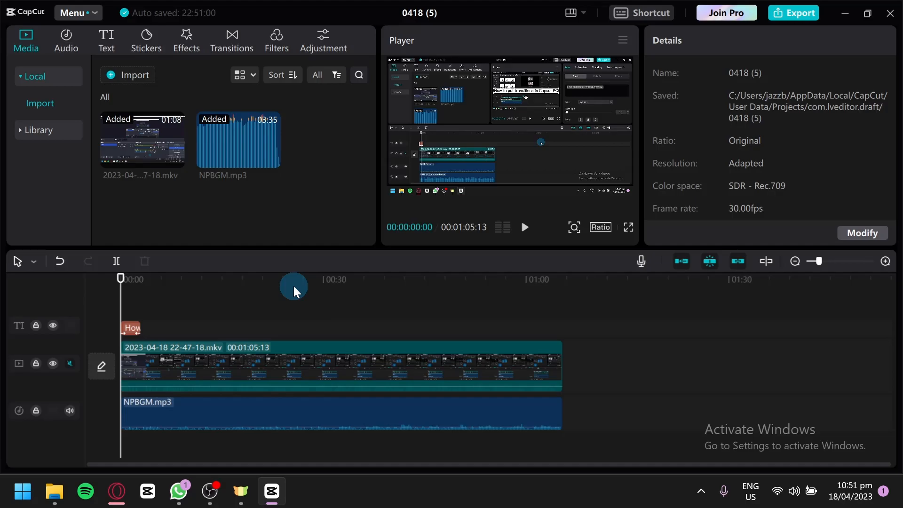
mouse_move(408, 159)
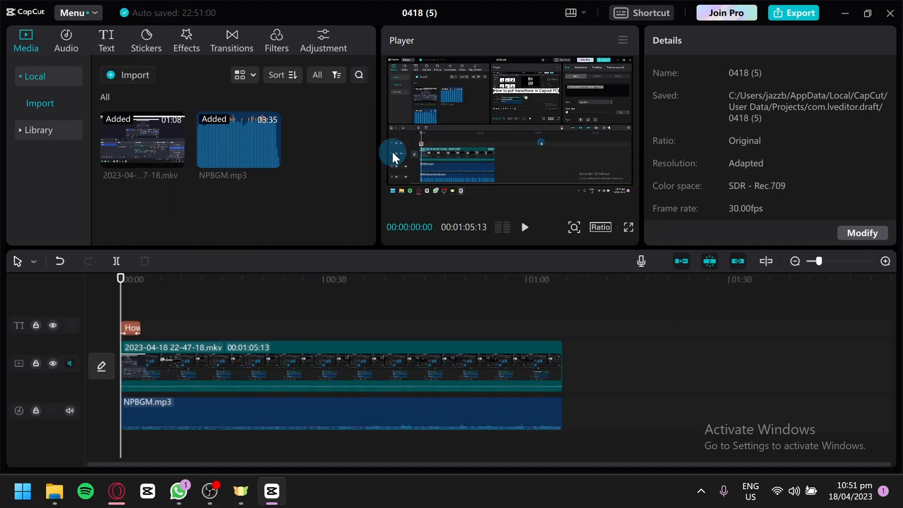
mouse_move(91, 13)
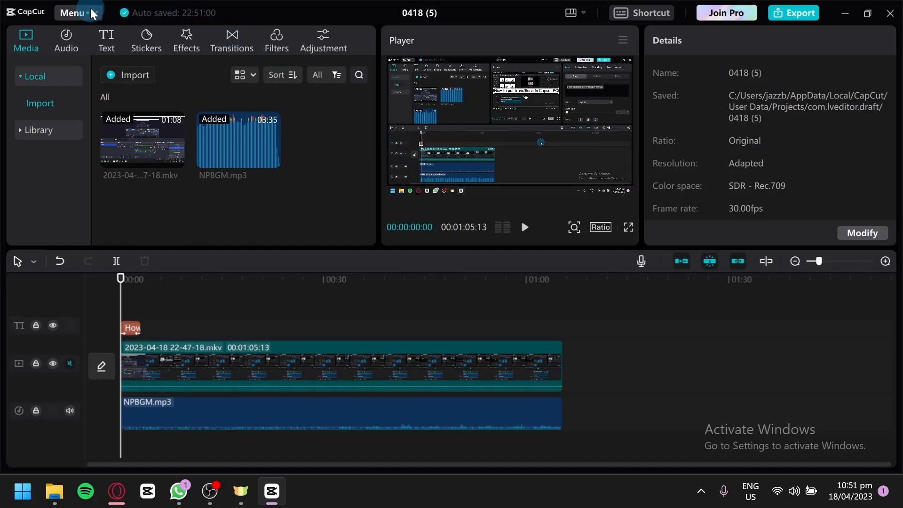
Open CapCut Settings from the menu and show the Edit preferences tab.
click(71, 13)
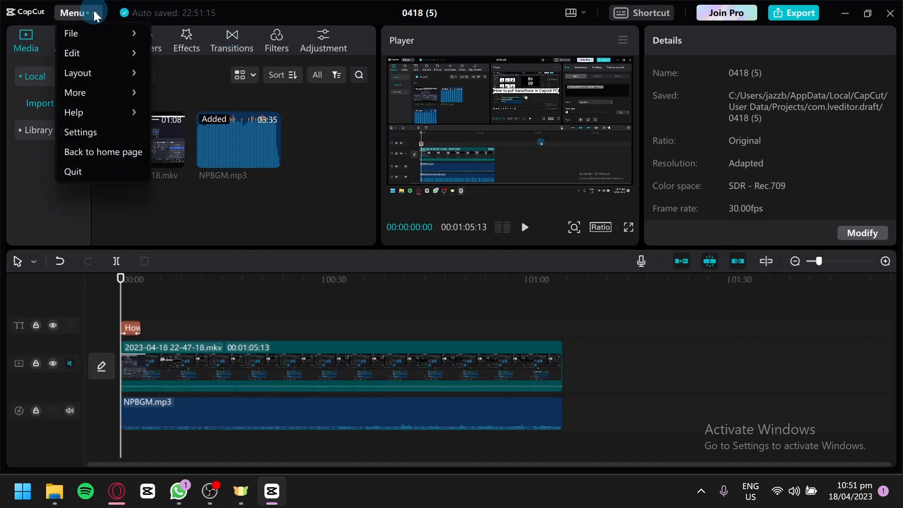
mouse_move(80, 132)
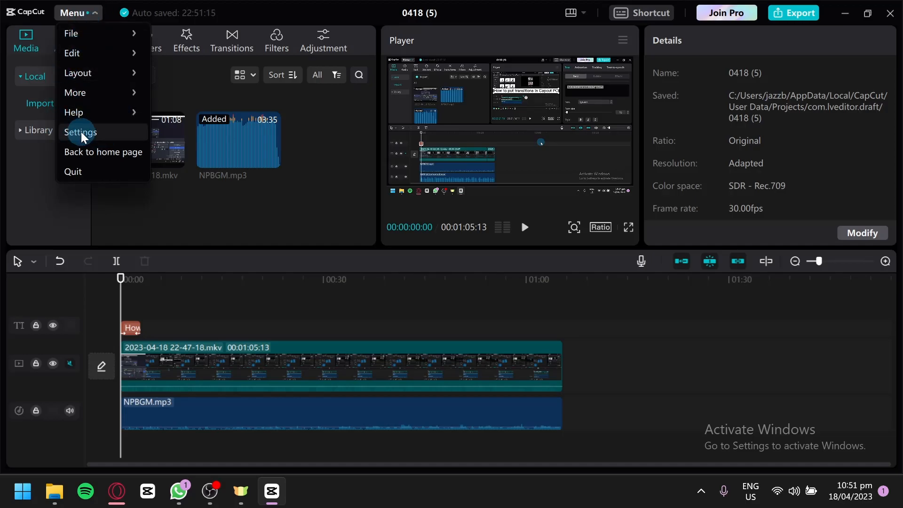
click(80, 132)
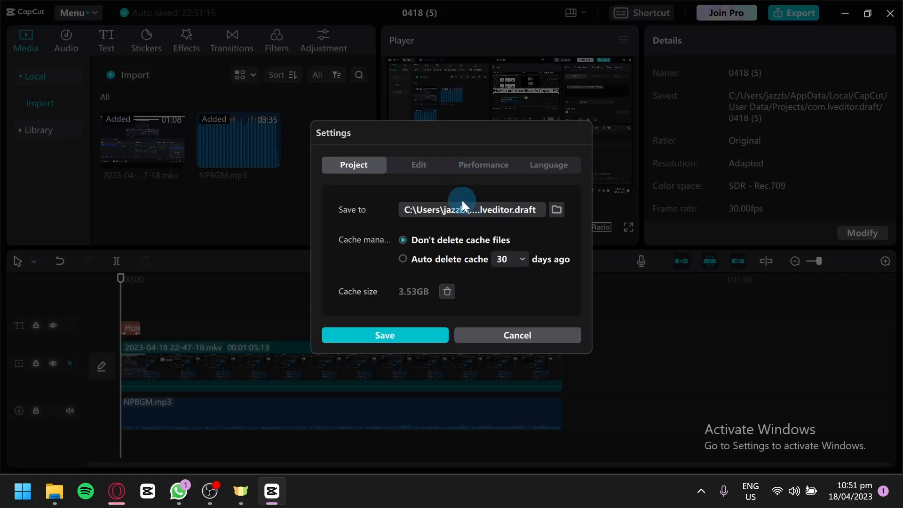
mouse_move(368, 248)
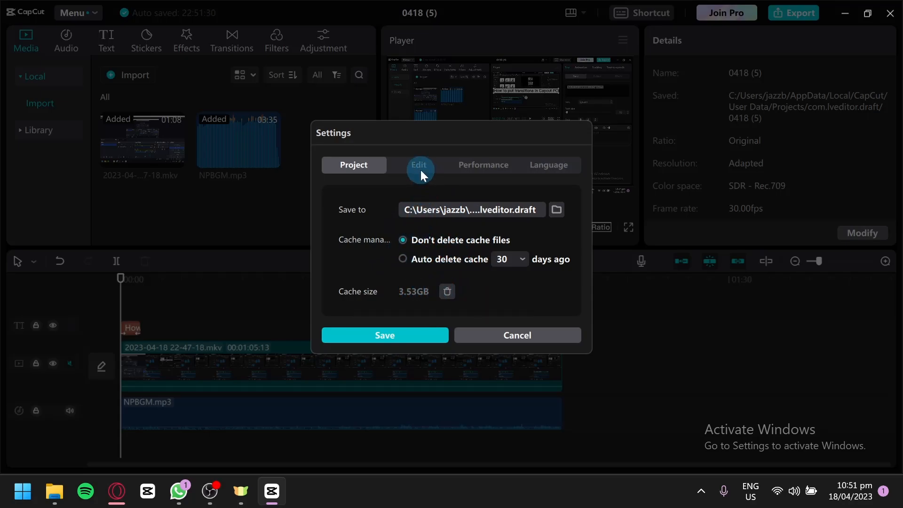
click(419, 164)
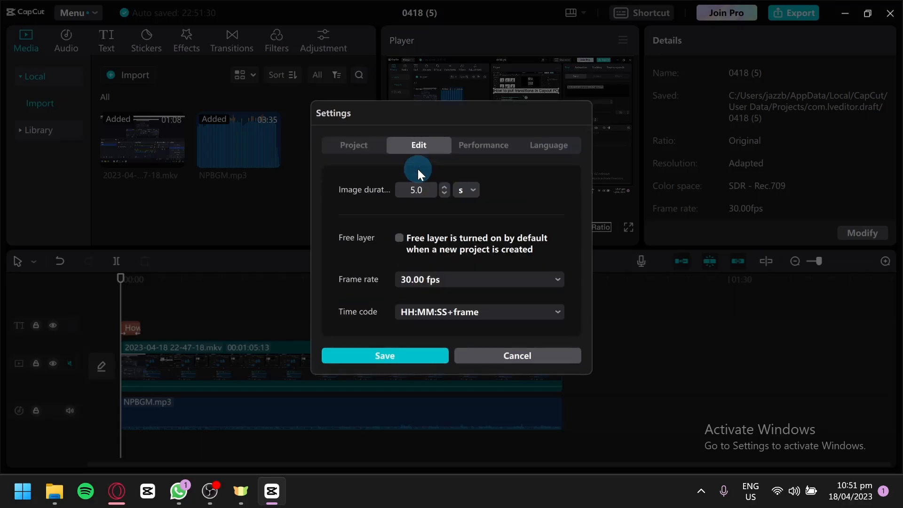
Set the editing frame rate to 60.00 fps.
click(477, 279)
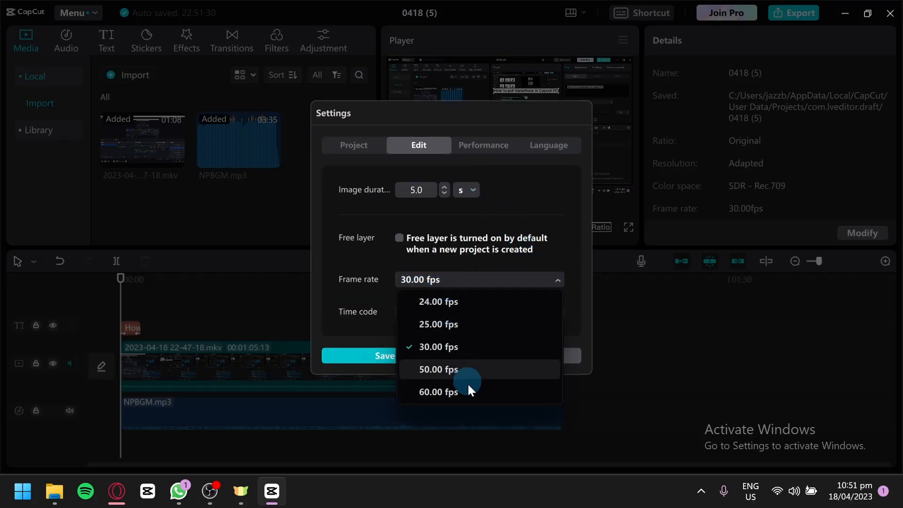
click(438, 391)
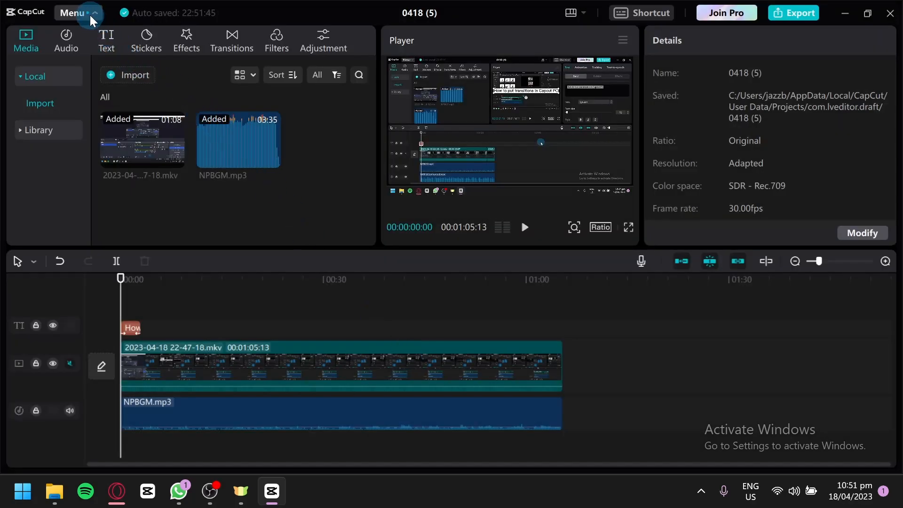
Reopen Settings and show the Performance tab with hardware encoding, decoding and GPU rendering enabled.
click(73, 13)
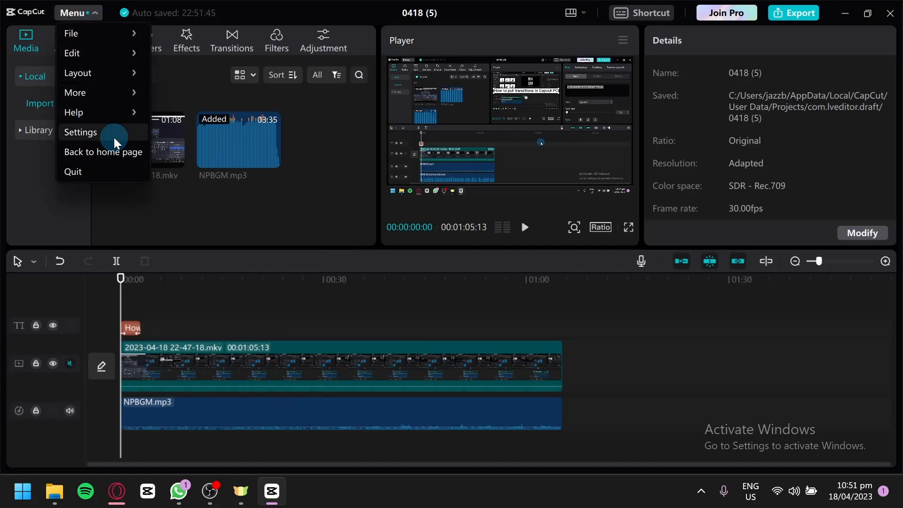
click(80, 132)
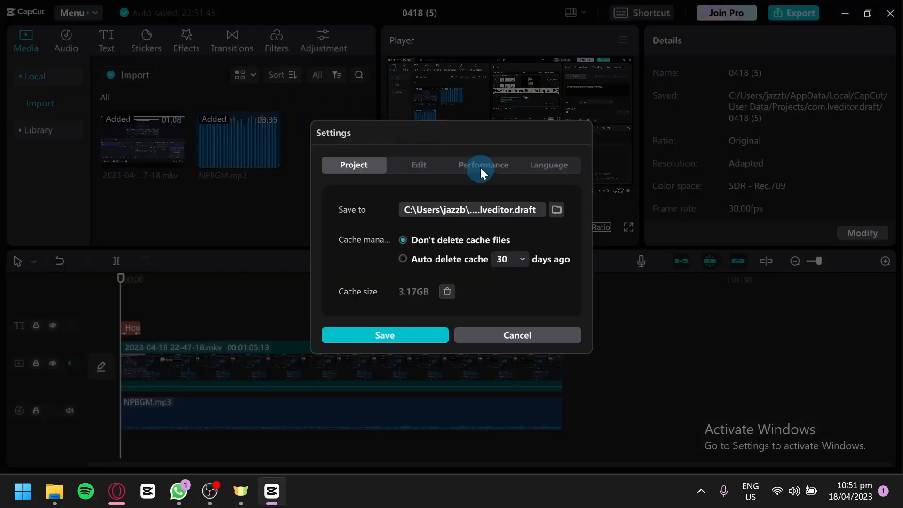
click(483, 165)
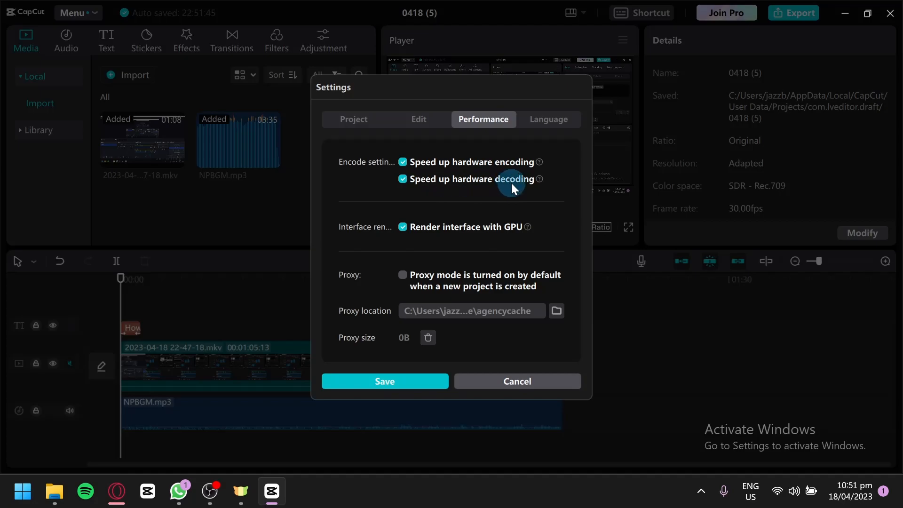
mouse_move(518, 226)
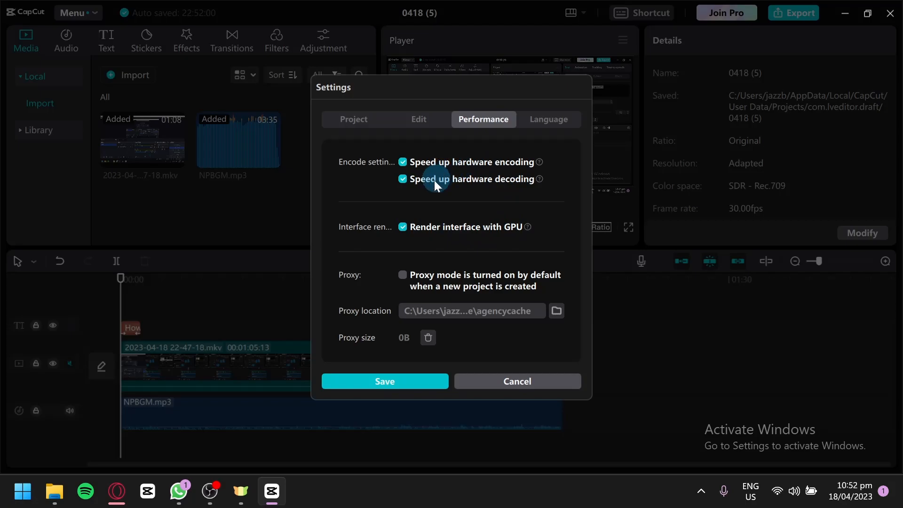
mouse_move(449, 209)
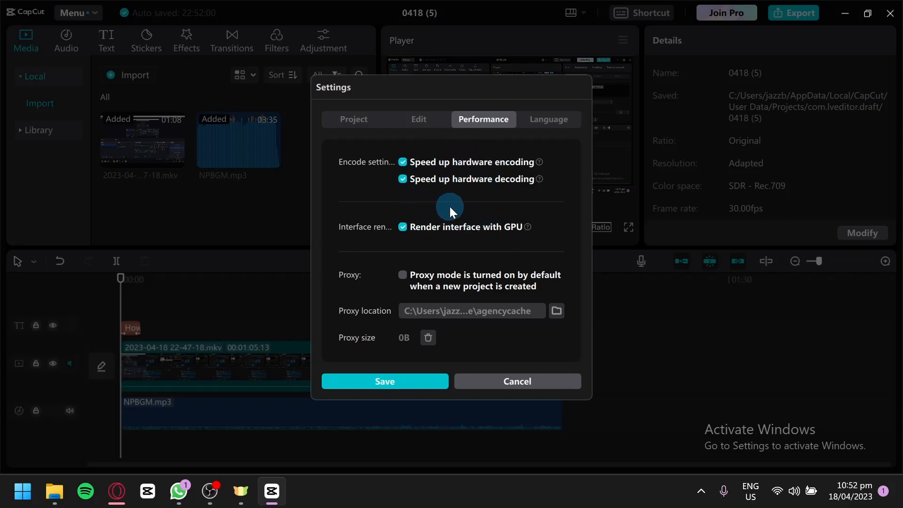
mouse_move(459, 195)
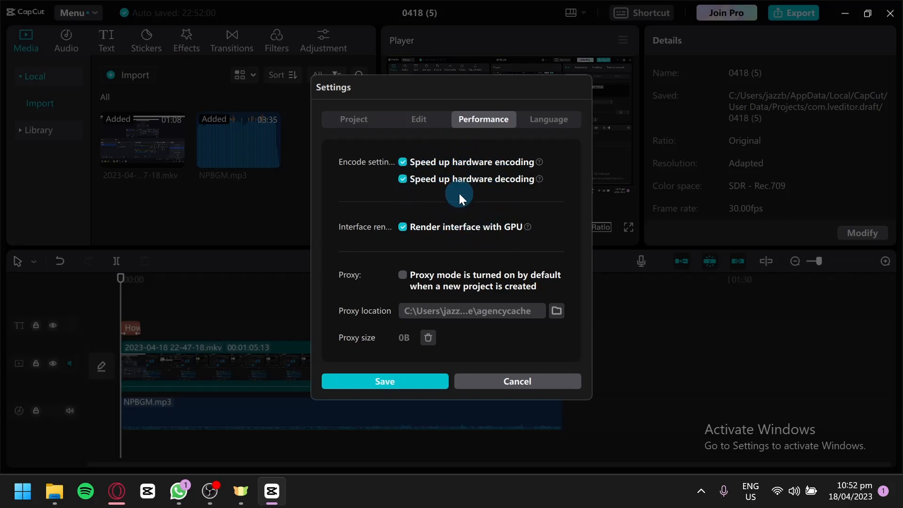